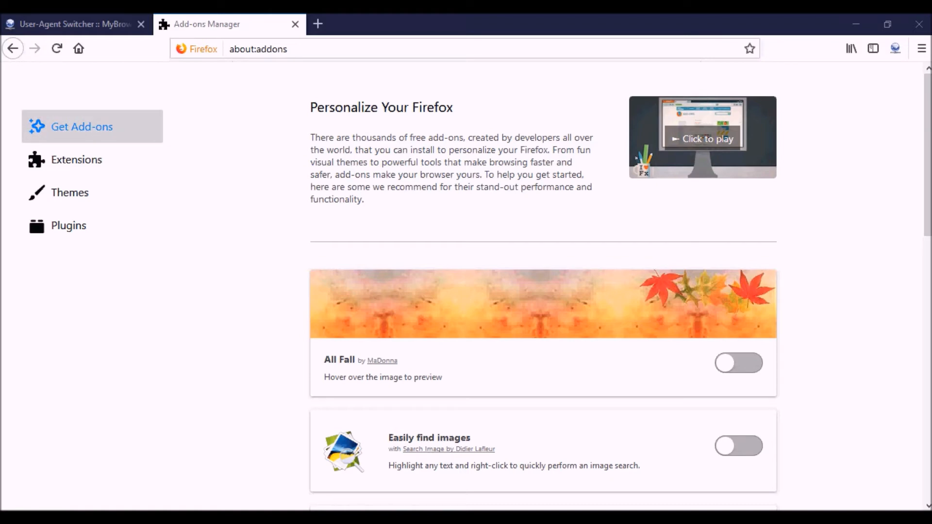
Bring up Firefox's Add-ons Manager and look through its page.
scroll("down", 3)
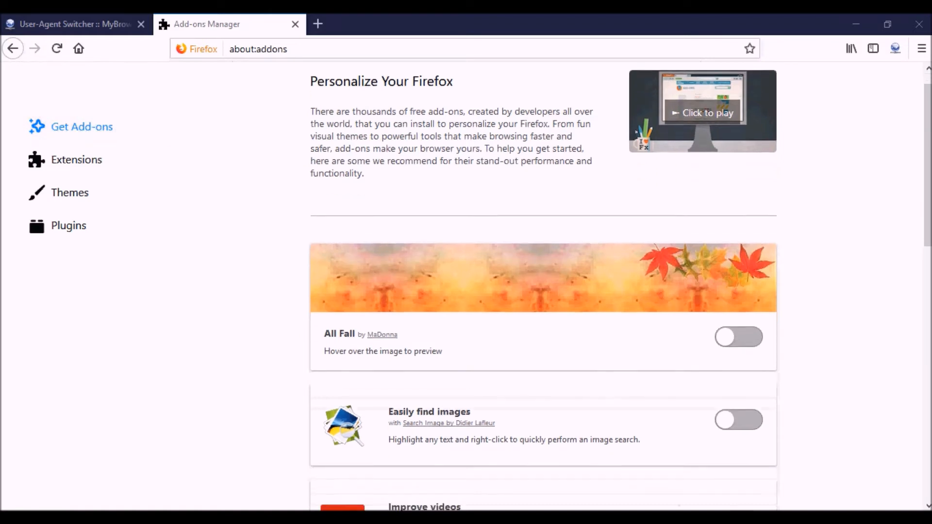
left_click(920, 49)
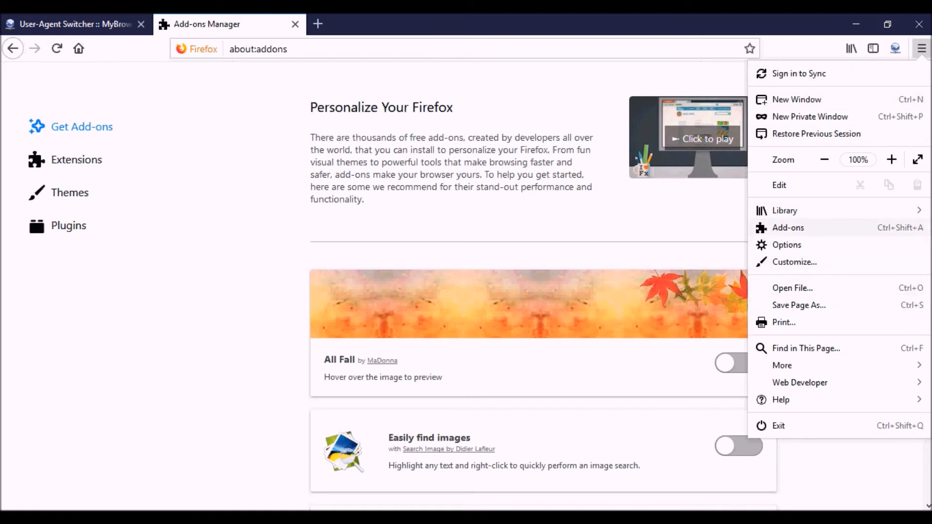
left_click(920, 49)
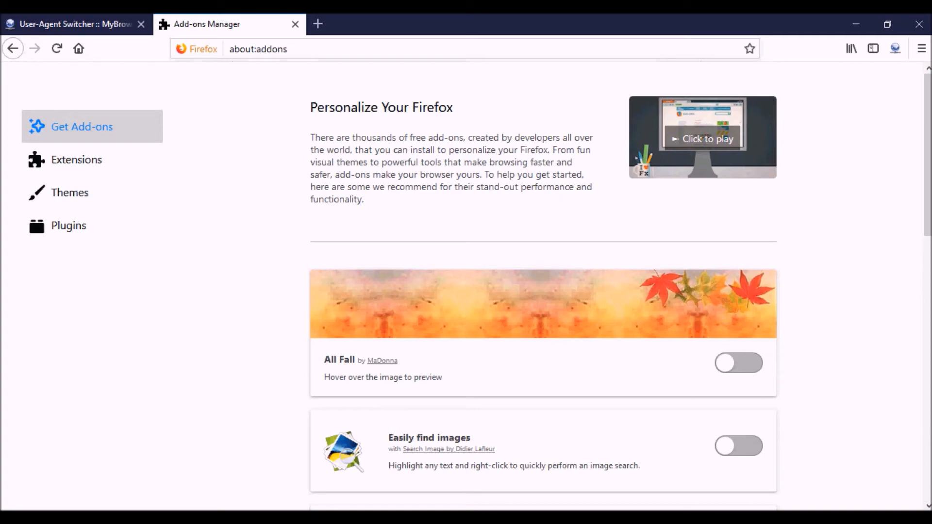
scroll("down", 3)
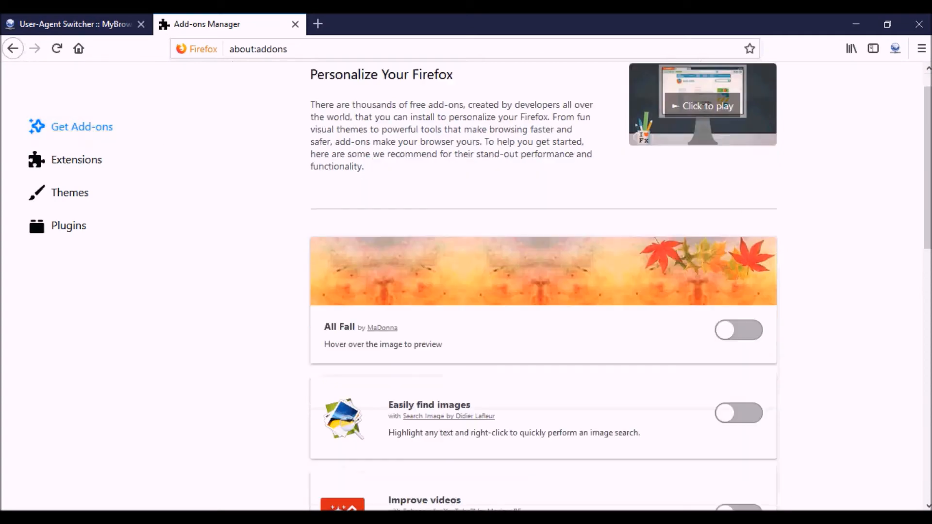
scroll("down", 3)
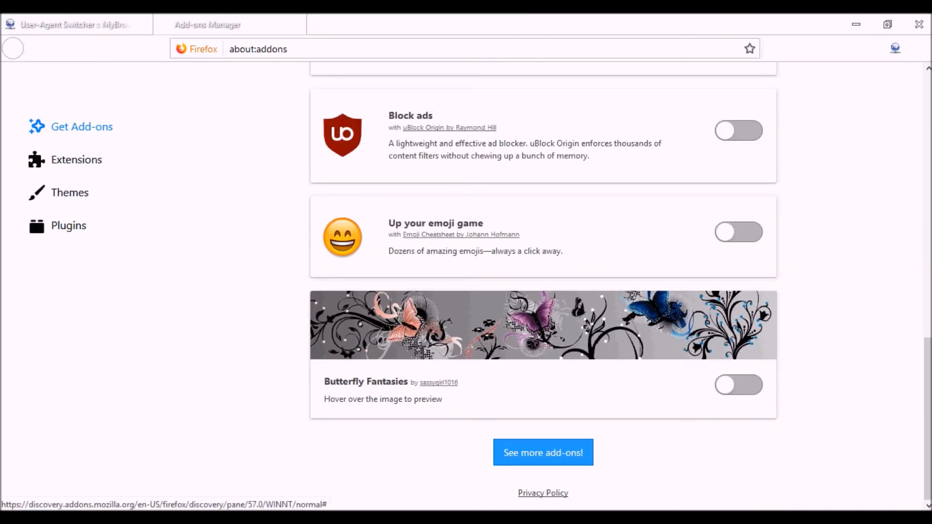
scroll("up", 3)
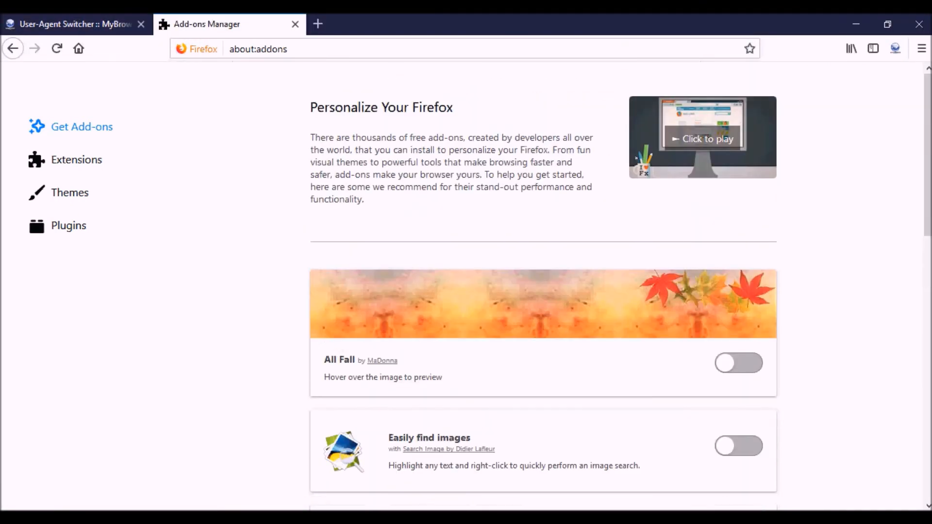
mouse_move(702, 139)
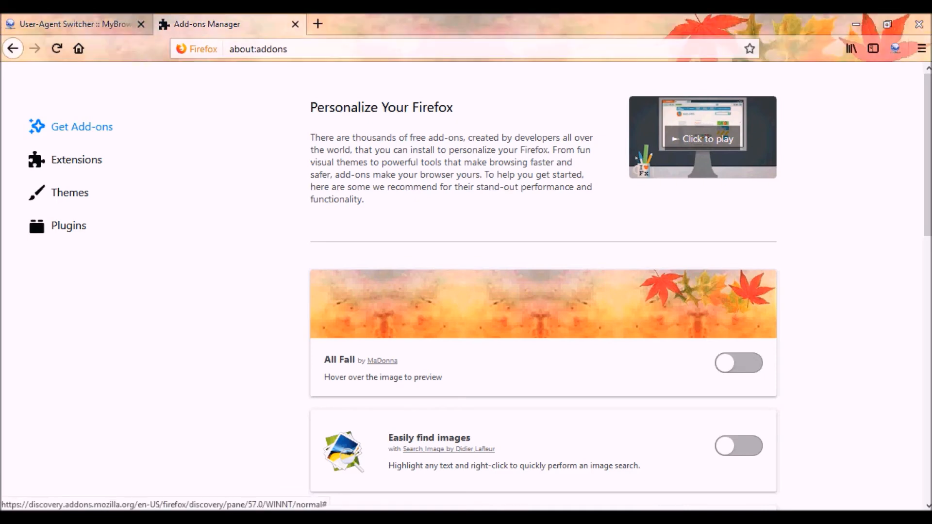
scroll("down", 3)
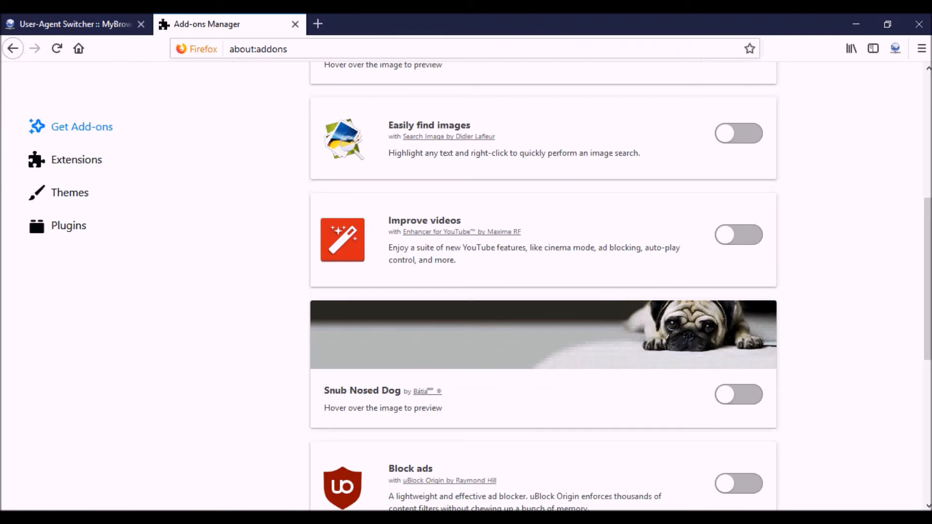
Show the Extensions list, where User-Agent Switcher appears installed and enabled.
left_click(76, 159)
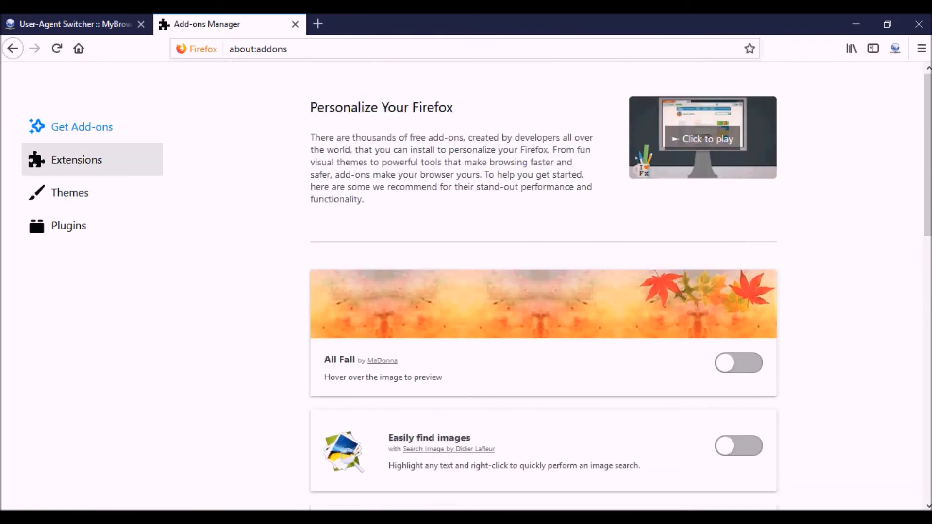
left_click(75, 159)
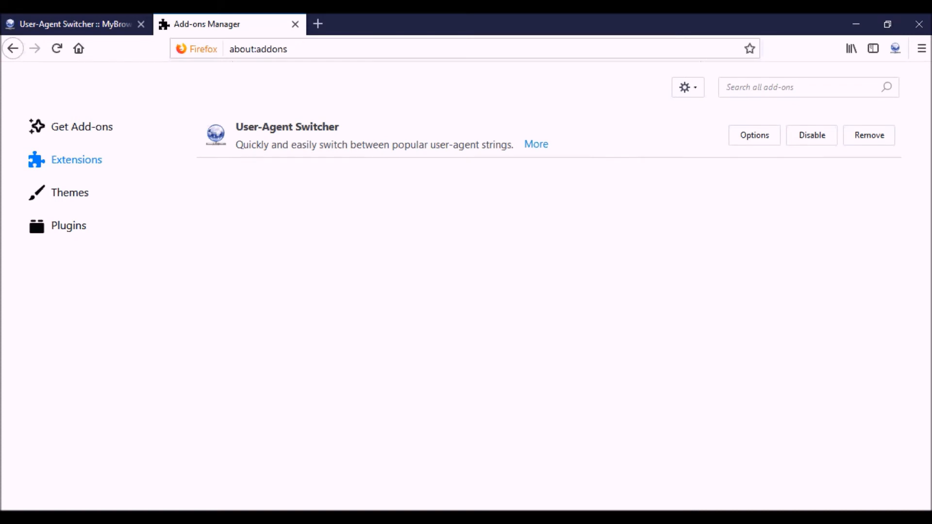
mouse_move(536, 144)
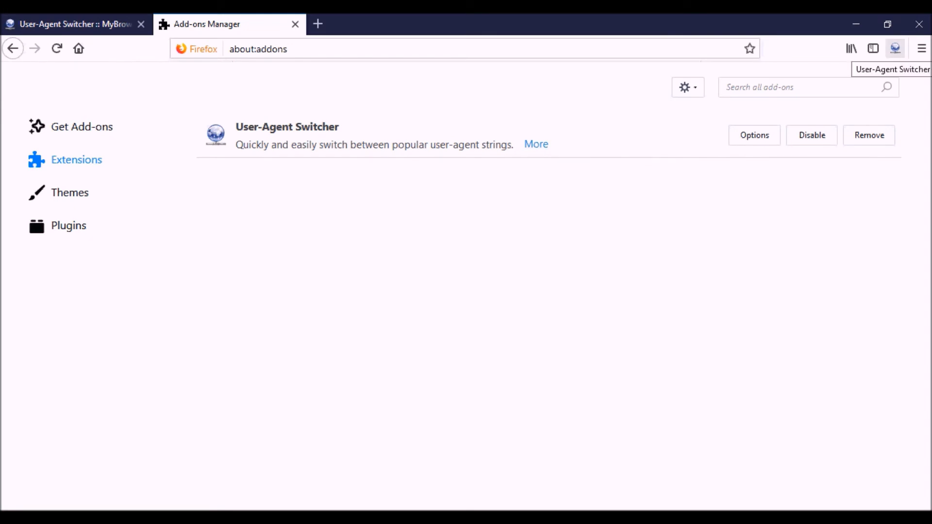
Display User-Agent Switcher's popup of mobile devices, desktop browsers and operating systems, user agent still Default.
left_click(895, 48)
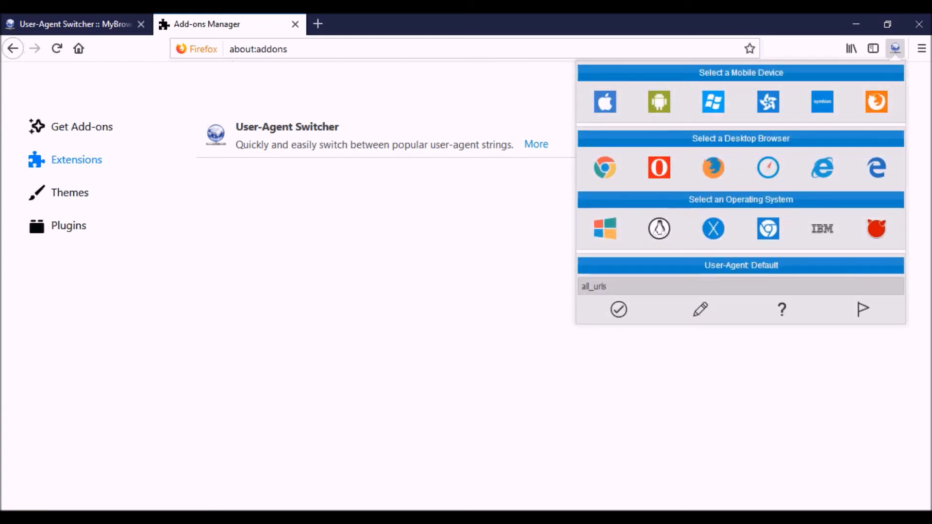
left_click(604, 101)
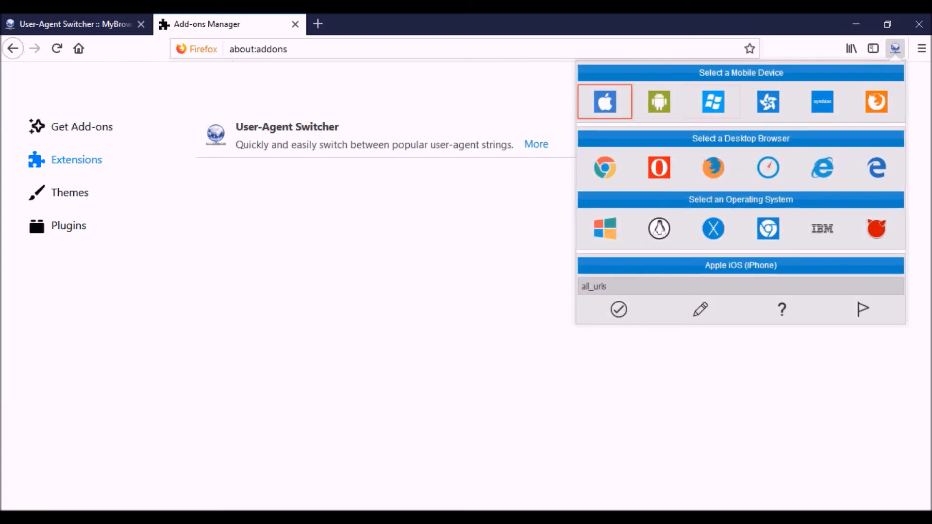
mouse_move(604, 102)
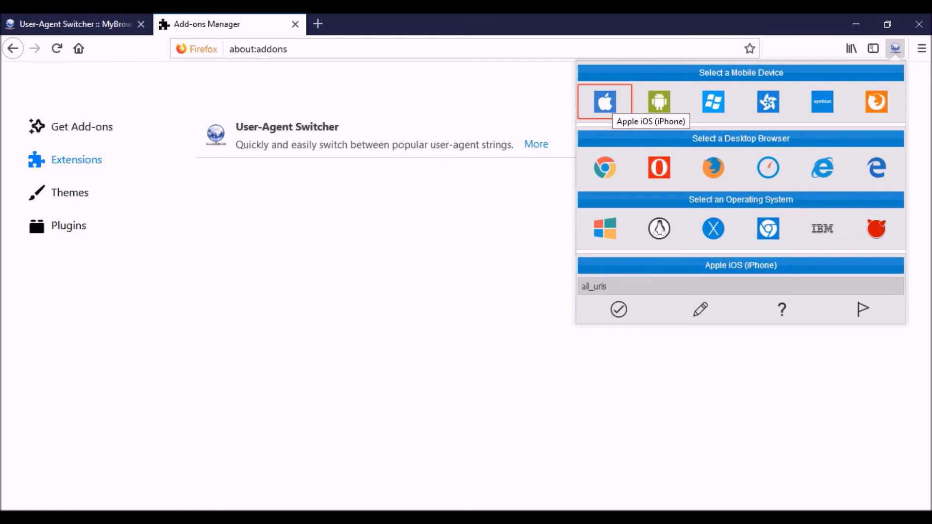
left_click(658, 101)
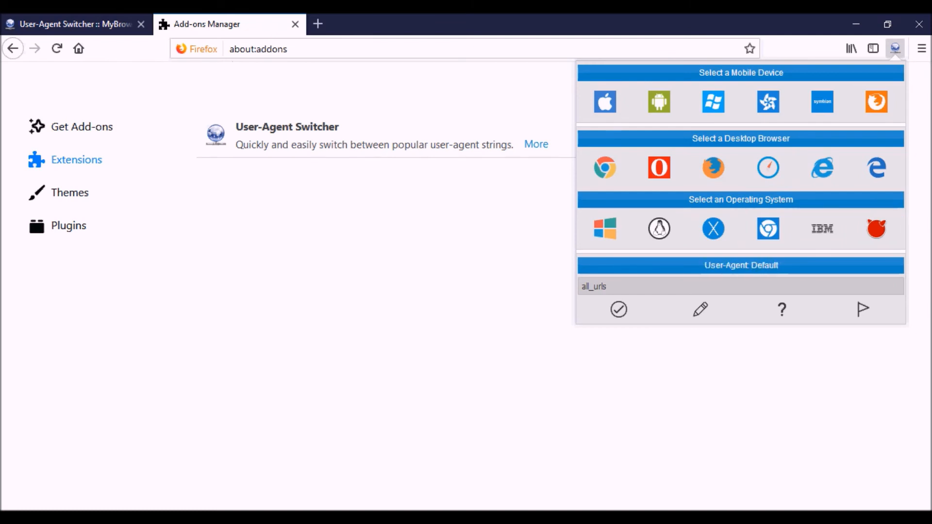
left_click(603, 101)
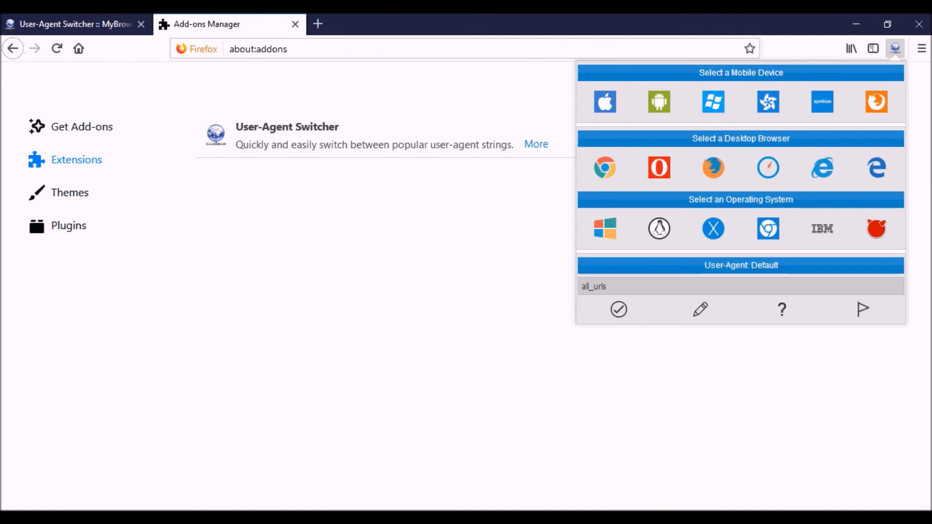
left_click(605, 101)
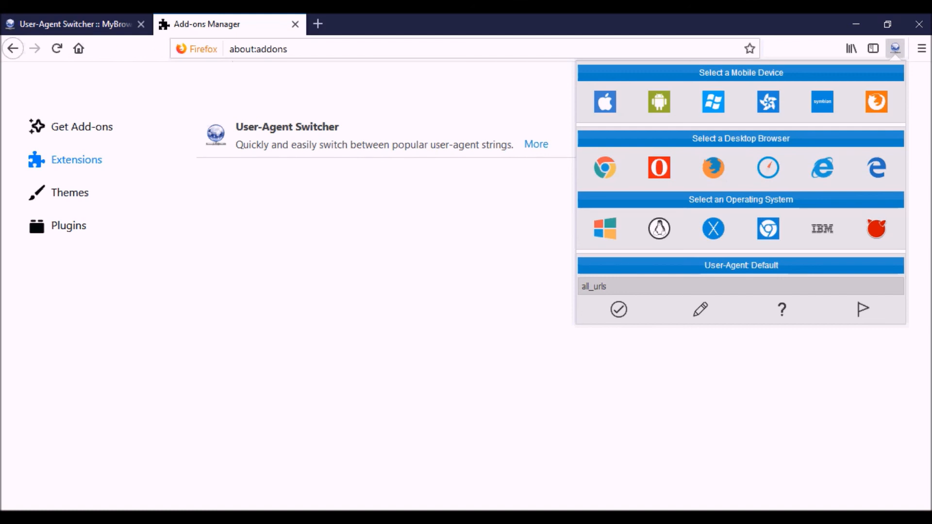
left_click(604, 101)
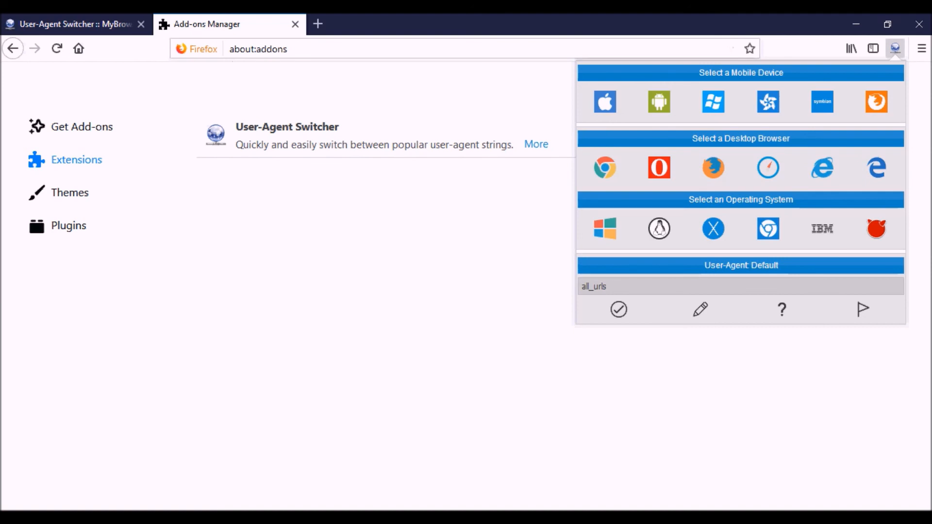
Switch the user agent to Apple iOS (iPhone), then restore the default user agent.
left_click(605, 101)
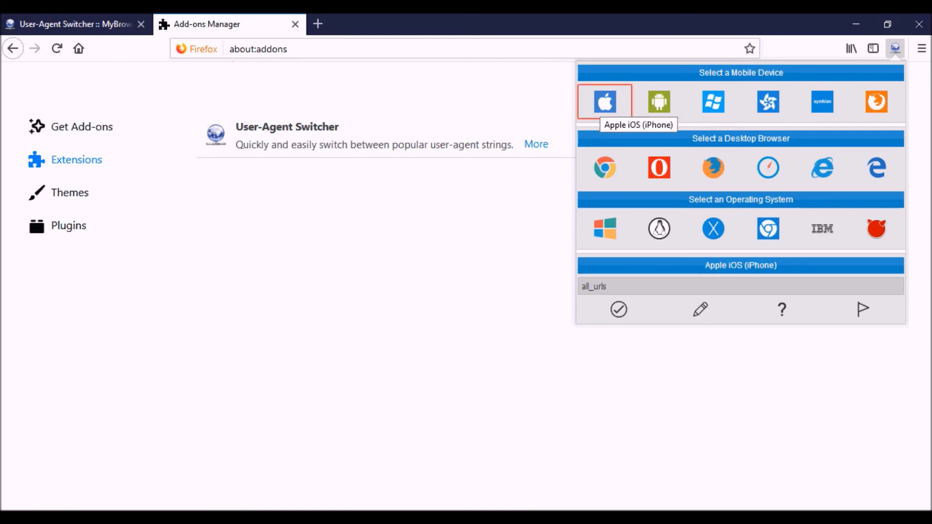
left_click(604, 101)
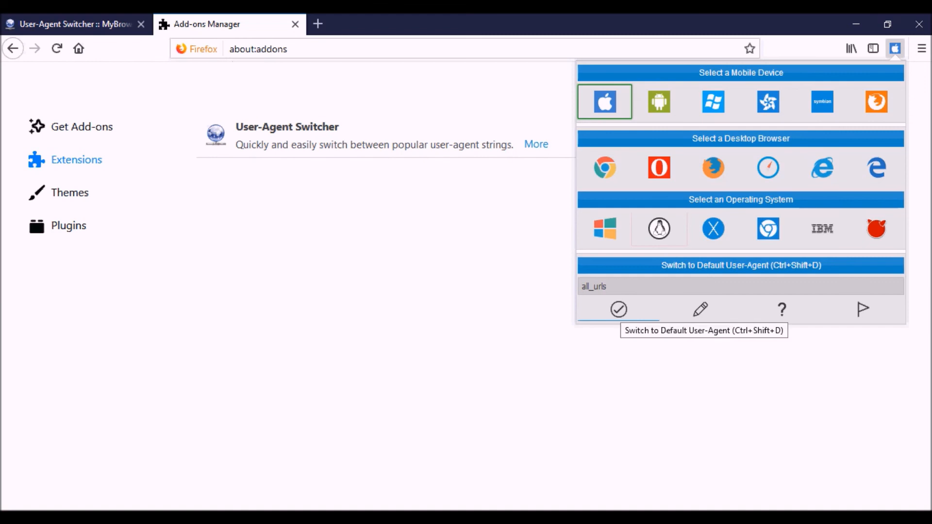
left_click(618, 309)
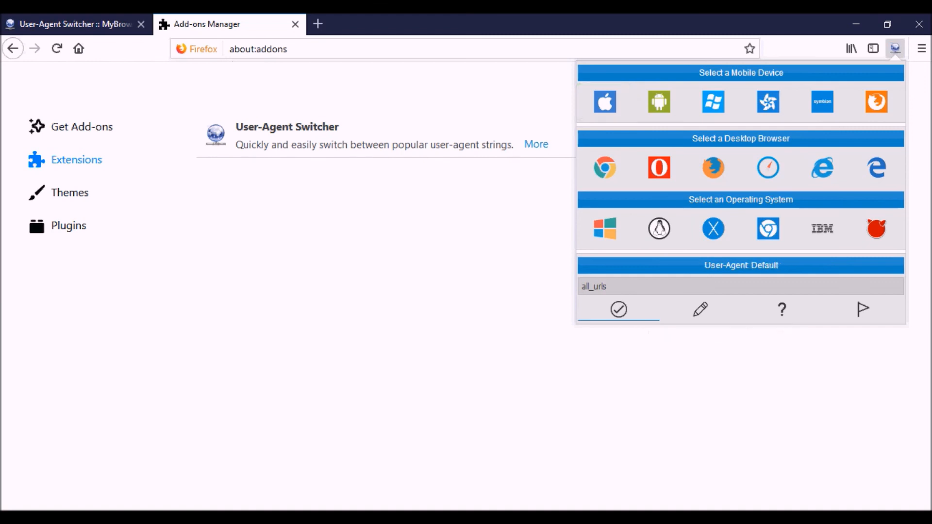